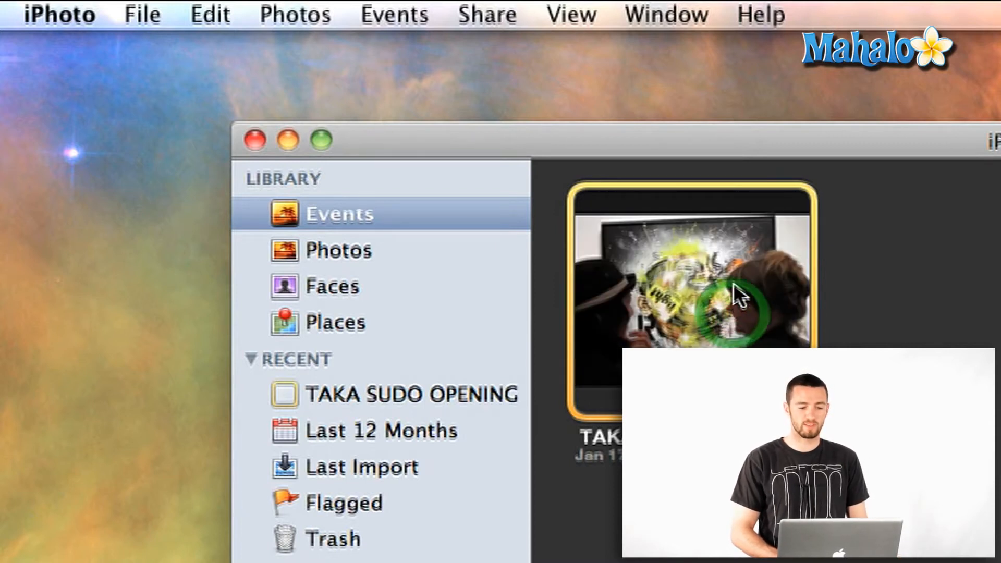
# - Bring up the Export Photos dialog for the selected event from the File menu
pyautogui.click(141, 14)
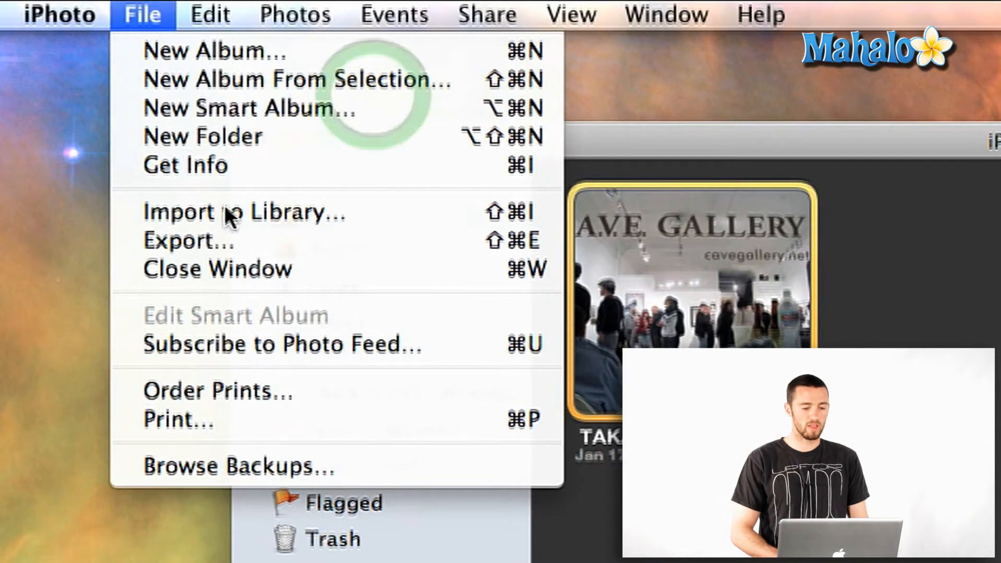
pyautogui.click(187, 241)
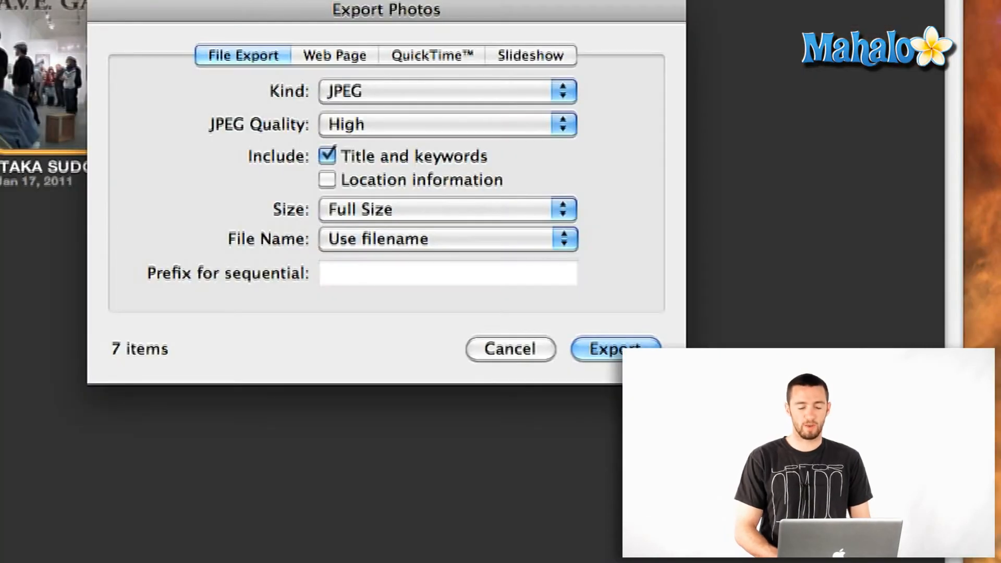
pyautogui.moveTo(348, 70)
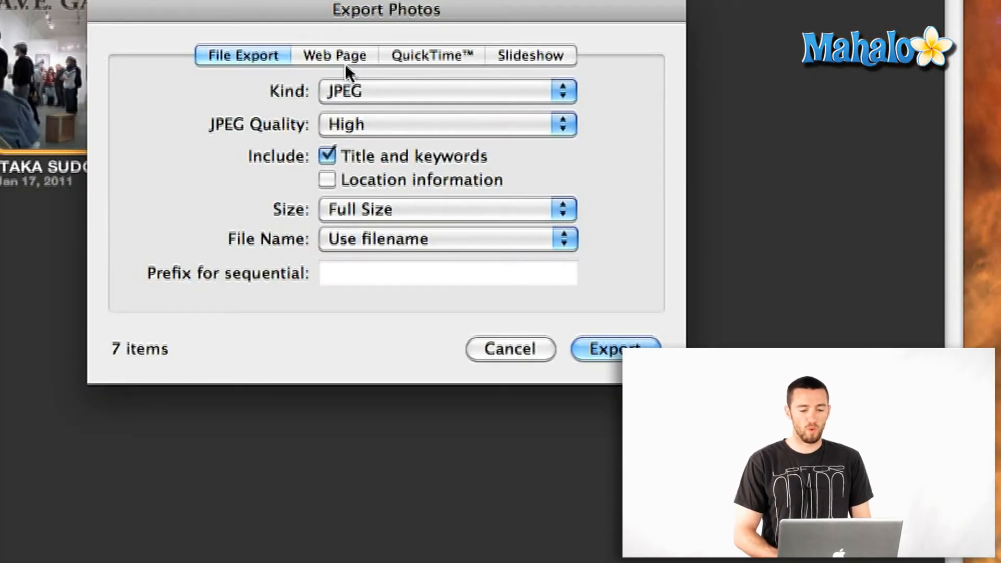
# - Choose Web Page export with the Plain template and a light green background colour
pyautogui.click(334, 55)
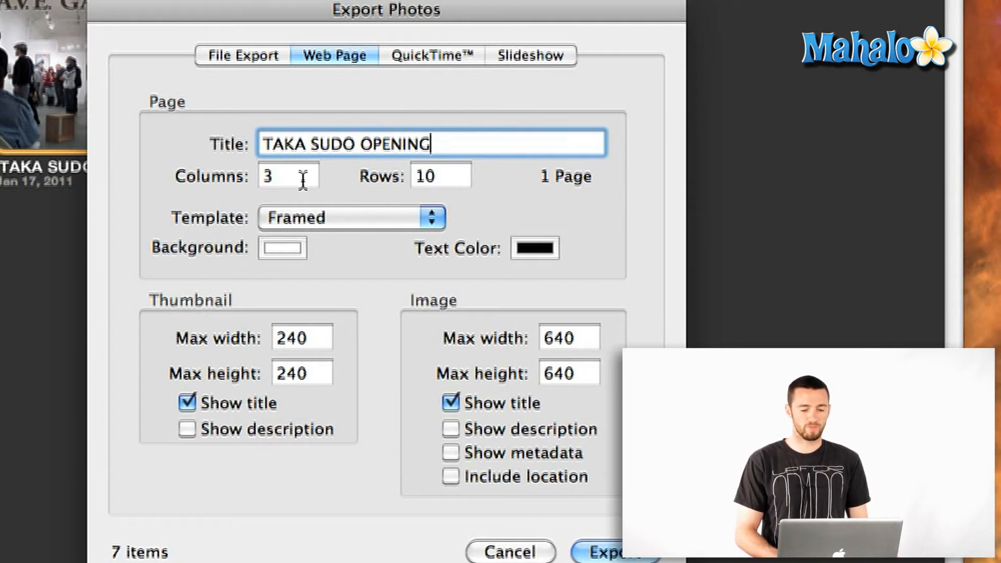
pyautogui.click(287, 176)
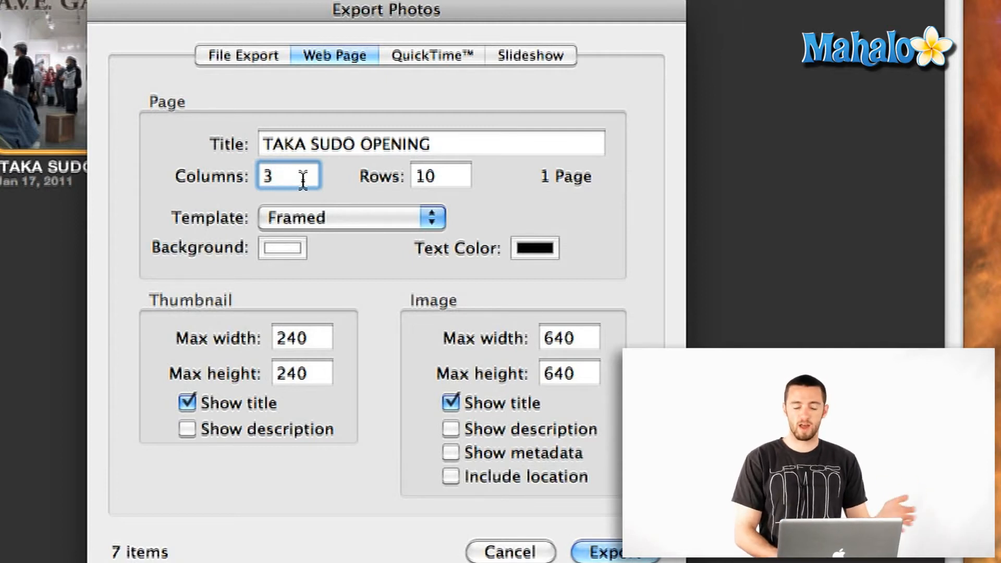
pyautogui.moveTo(331, 166)
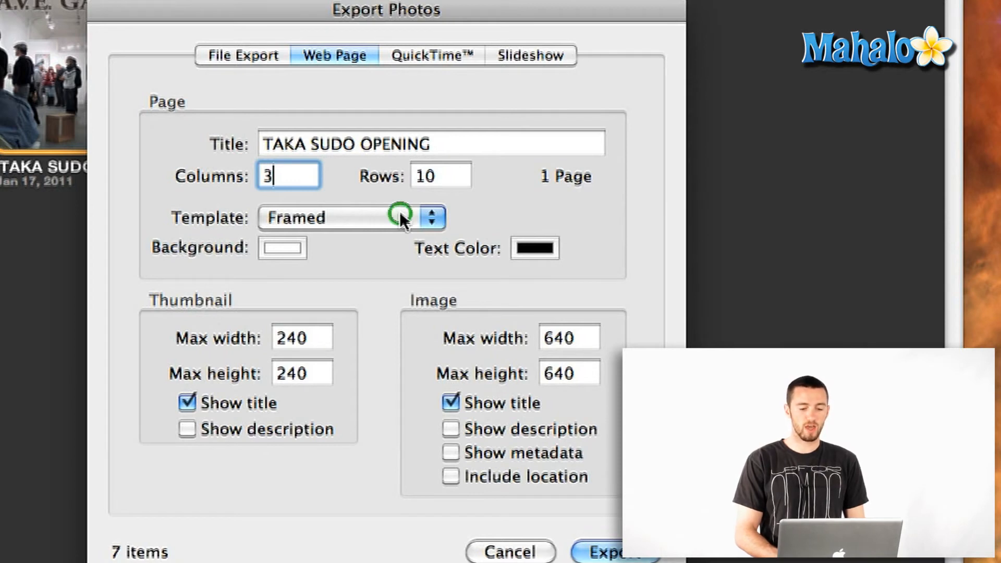
pyautogui.click(433, 217)
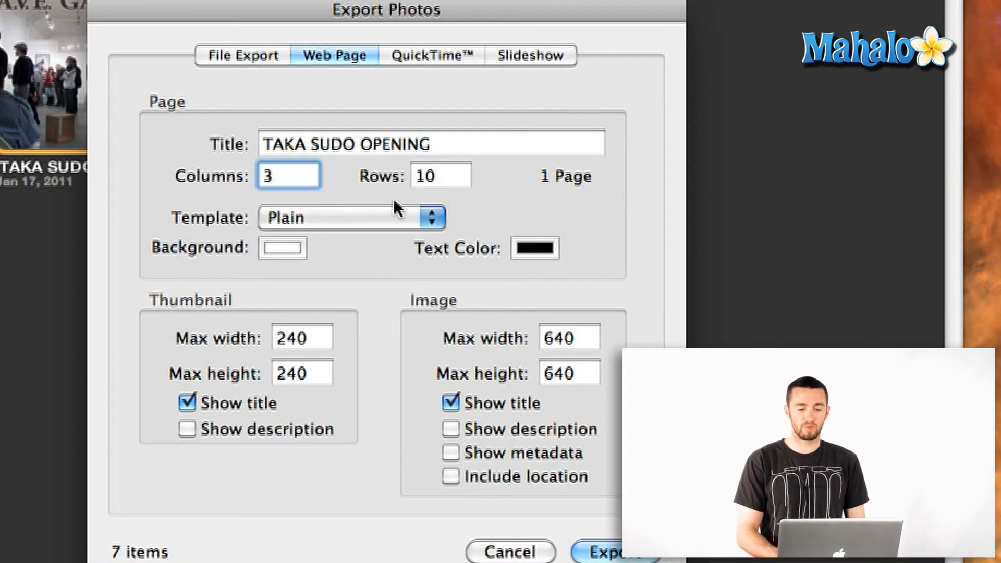
pyautogui.moveTo(304, 249)
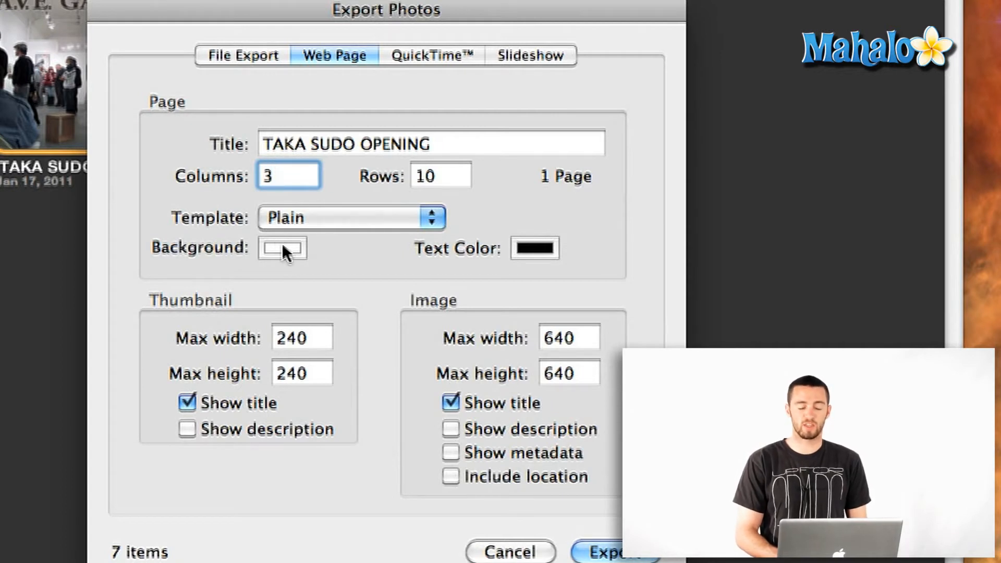
pyautogui.click(283, 248)
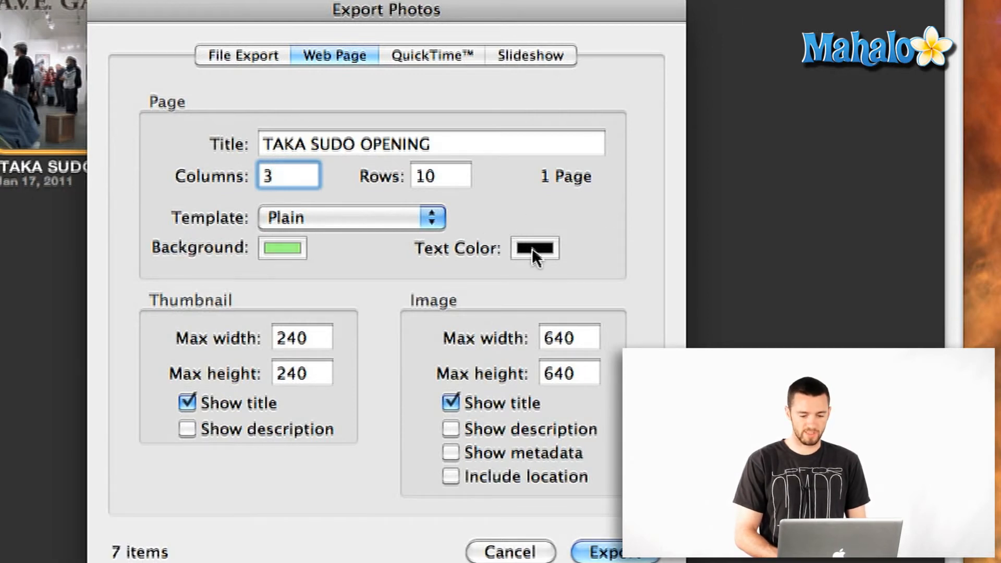
pyautogui.moveTo(313, 338)
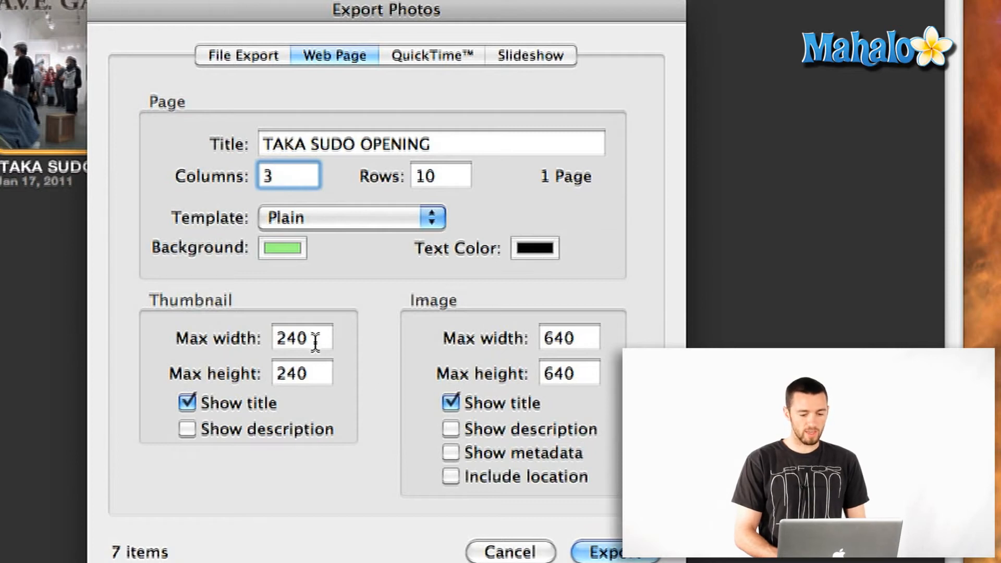
# - Limit thumbnails to 100×100 and full images to 1000×1000, then start the export
pyautogui.click(289, 175)
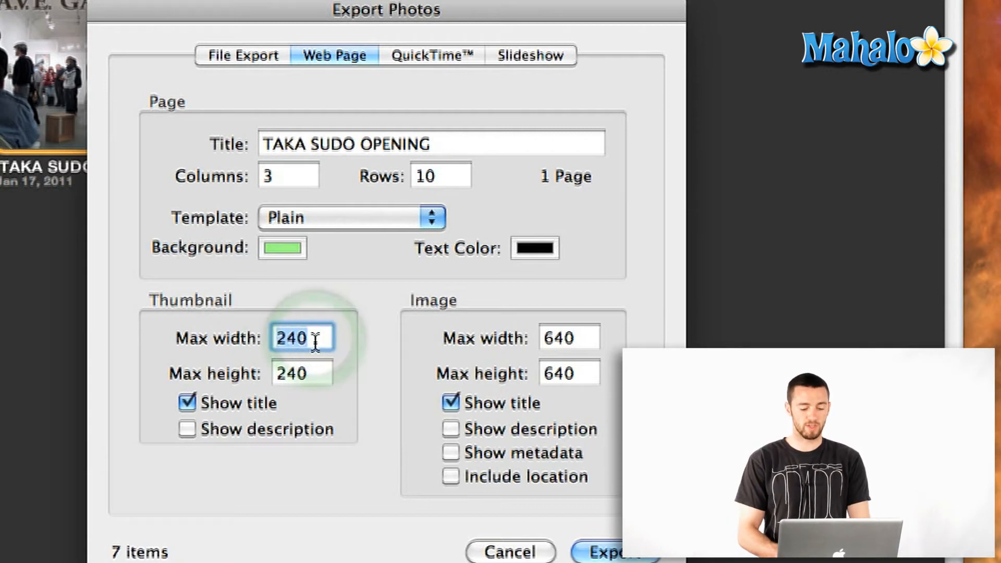
pyautogui.write('100')
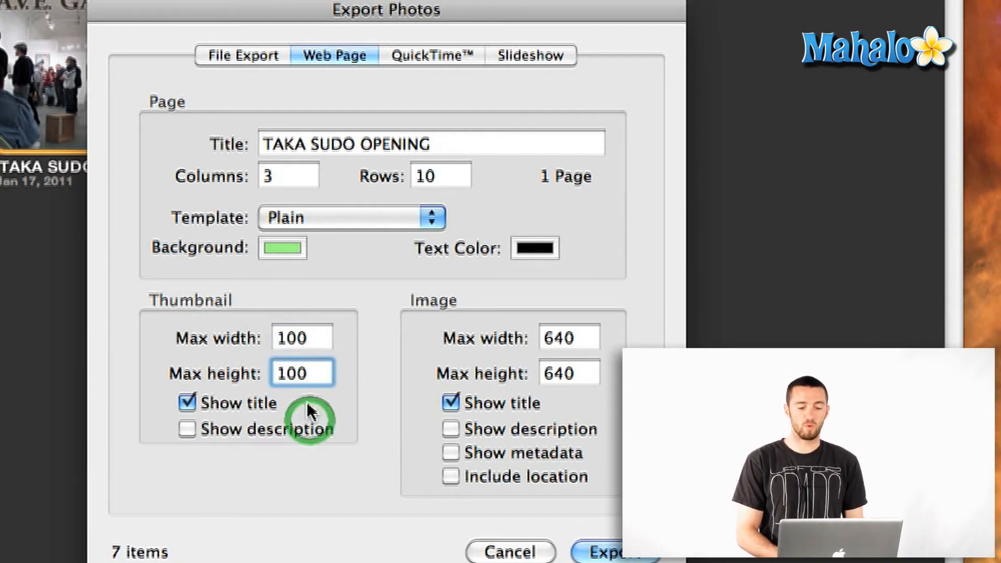
pyautogui.moveTo(502, 375)
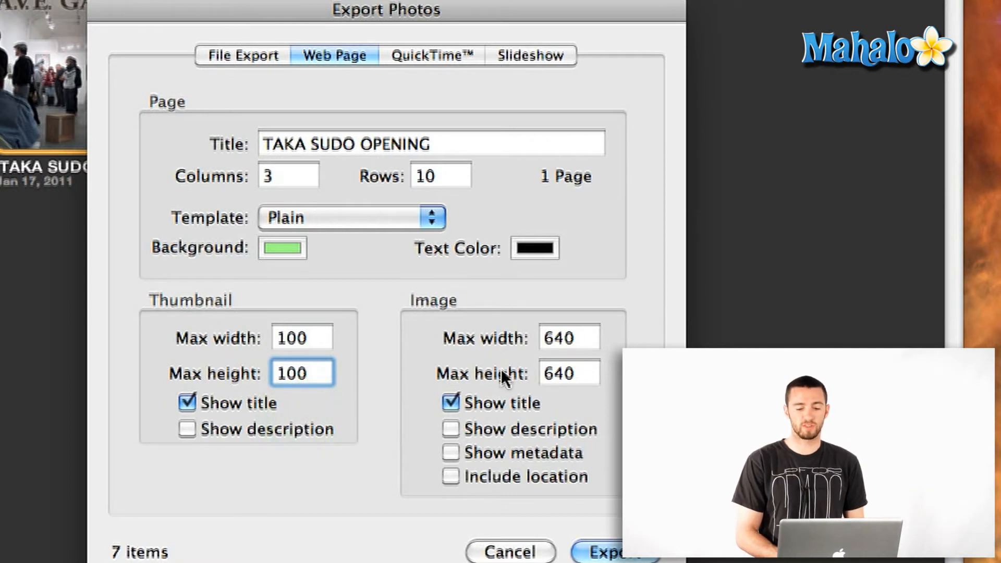
pyautogui.moveTo(565, 352)
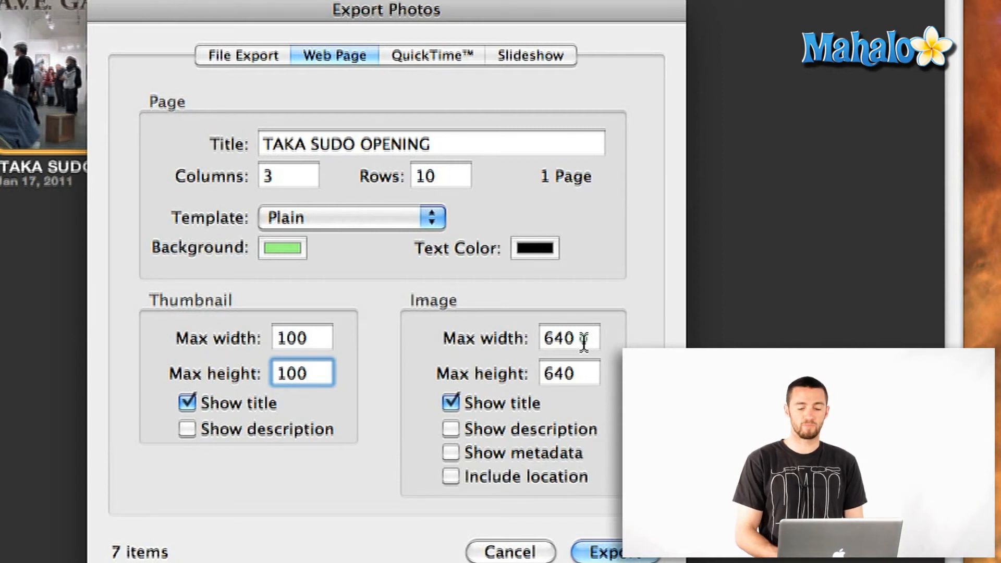
pyautogui.click(569, 338)
pyautogui.write('10')
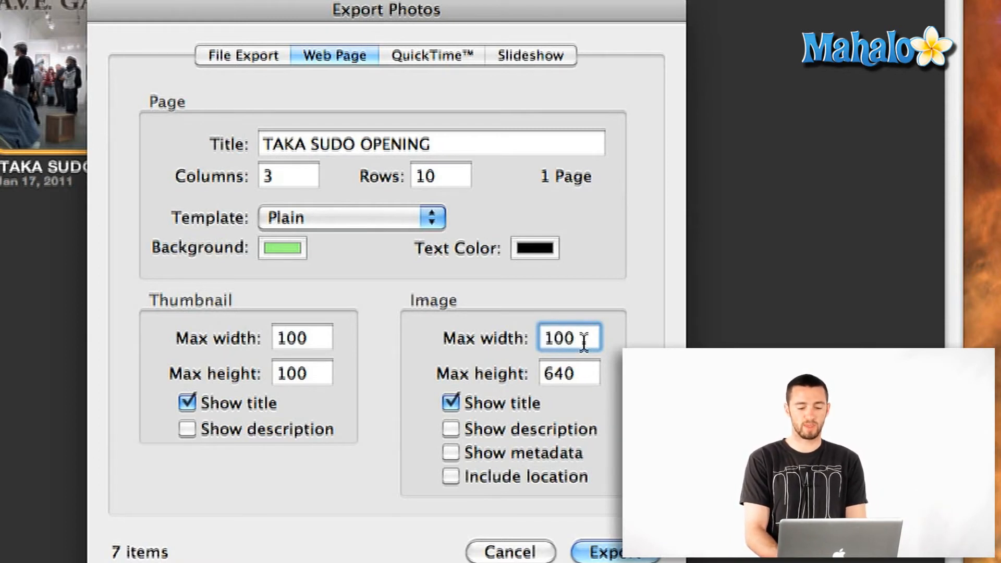
pyautogui.write('0')
pyautogui.click(569, 373)
pyautogui.write('1000')
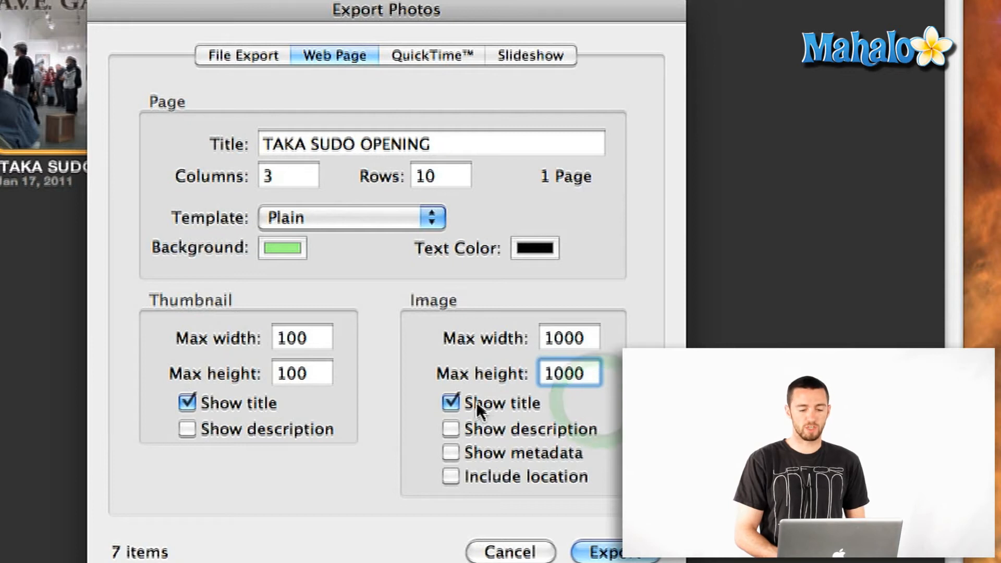
pyautogui.click(615, 551)
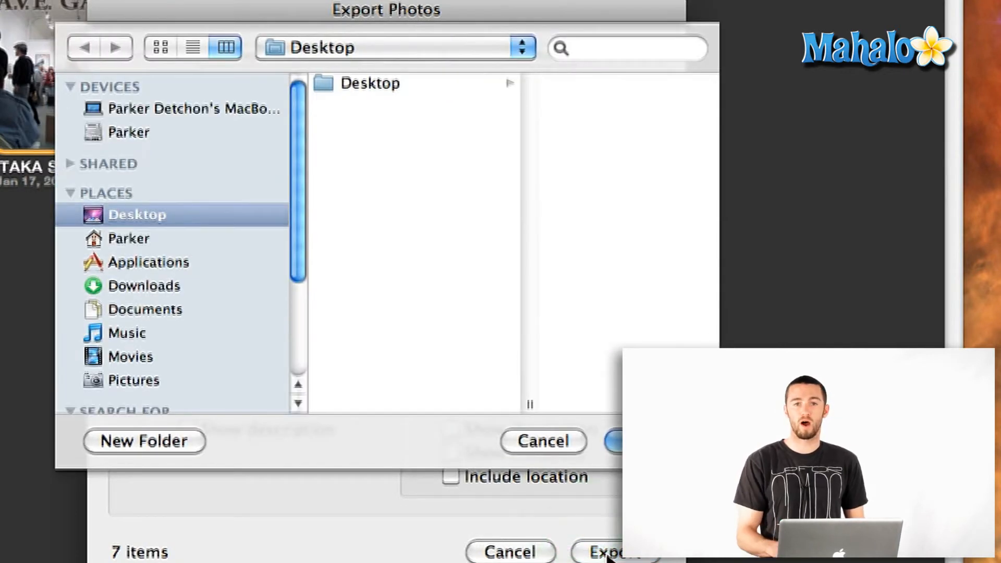
pyautogui.moveTo(460, 285)
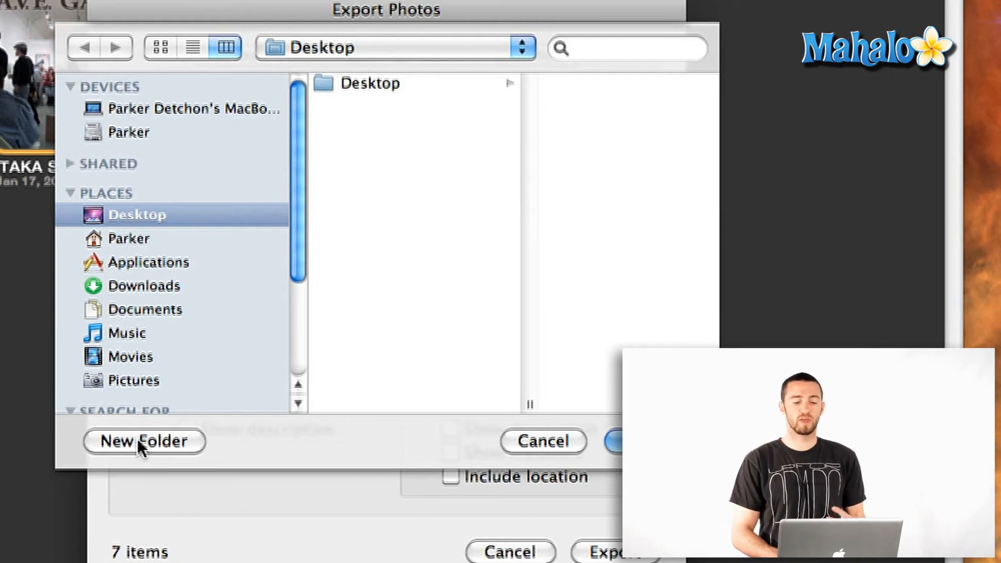
# - Create a new 'Web Page' folder on the Desktop and export the gallery into it
pyautogui.click(143, 441)
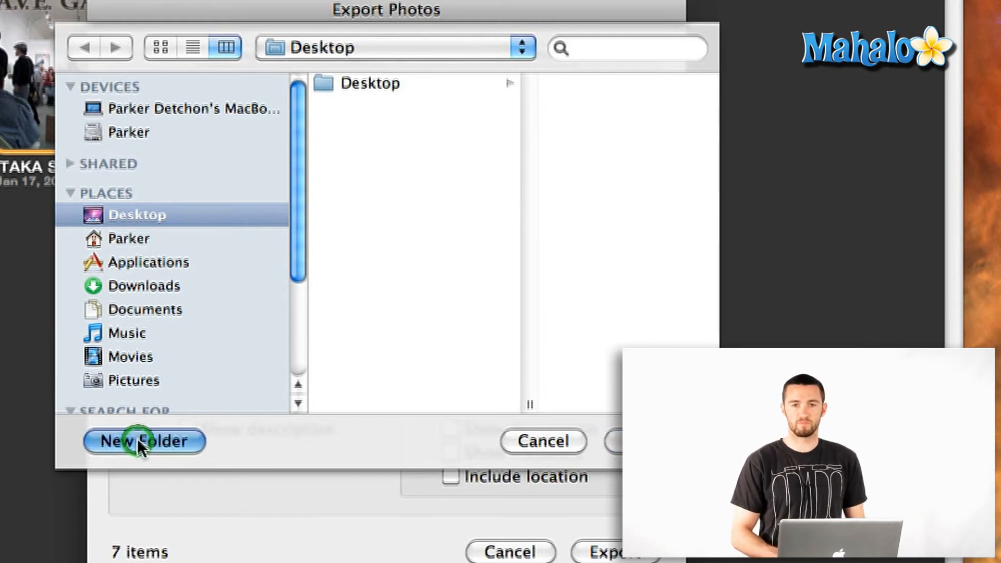
pyautogui.click(143, 441)
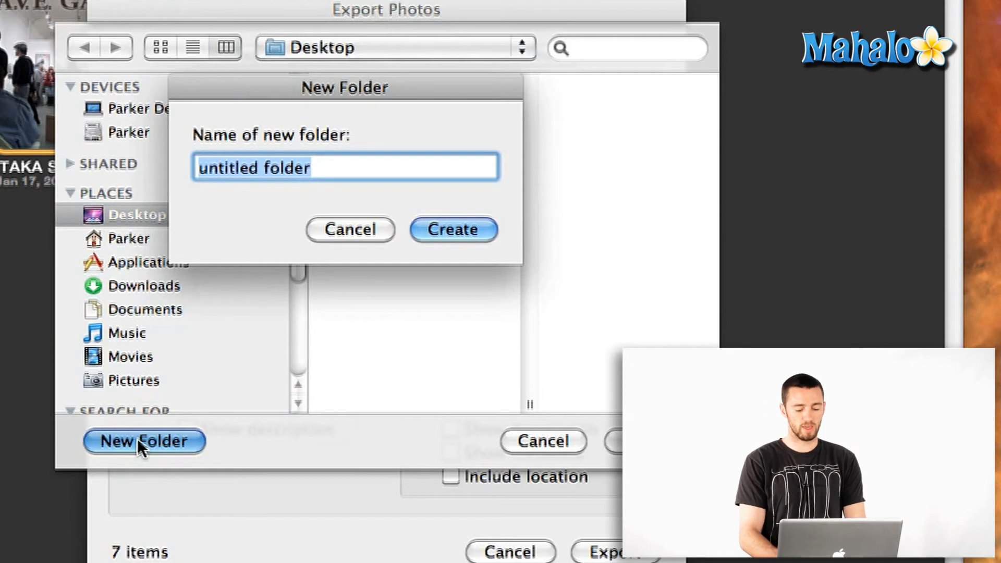
pyautogui.write('Web Page')
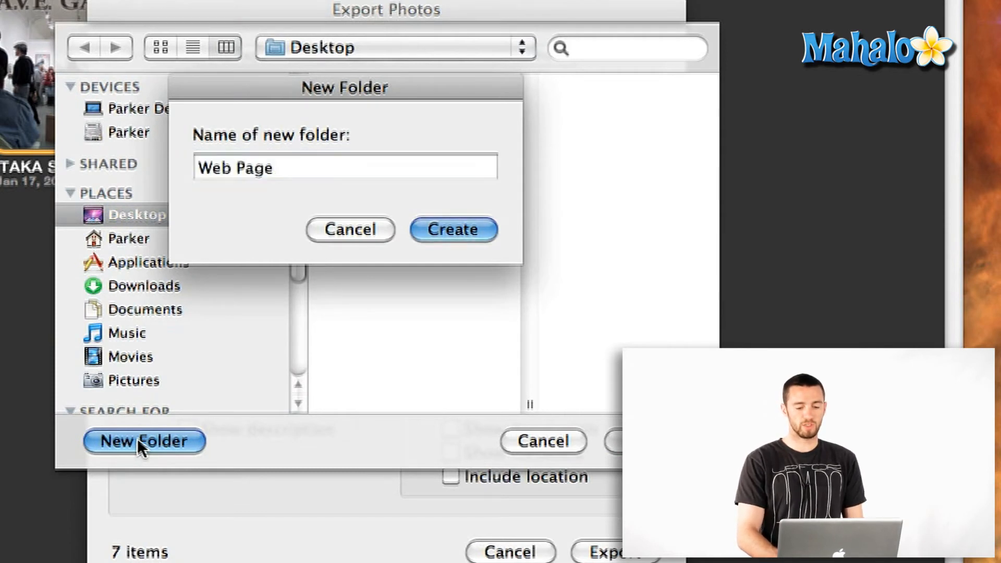
pyautogui.click(452, 229)
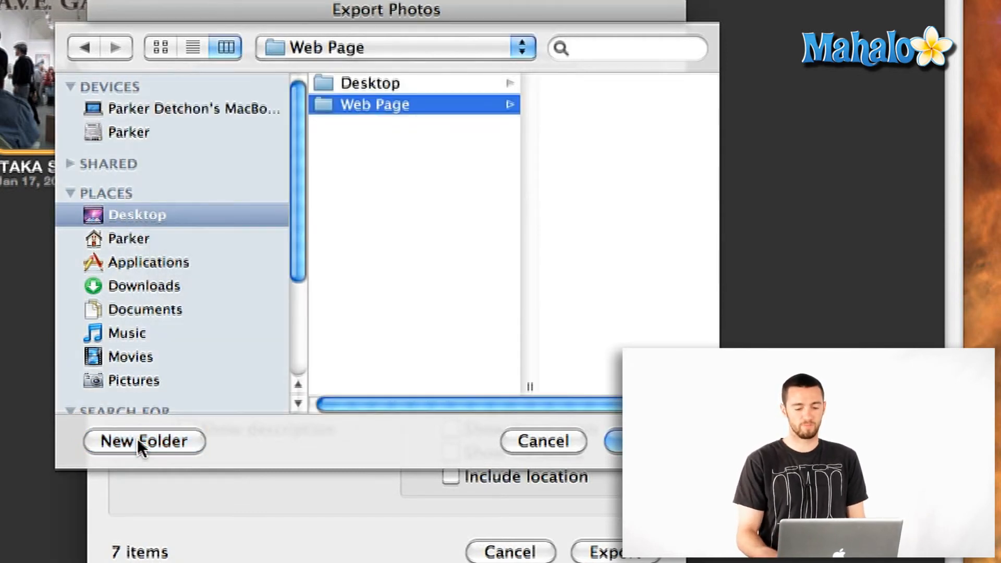
pyautogui.click(613, 441)
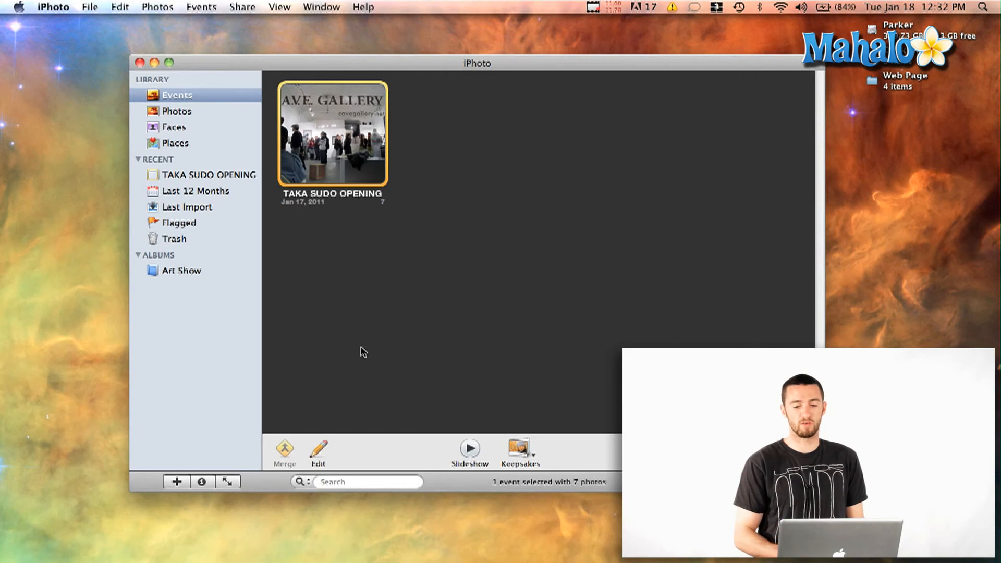
pyautogui.moveTo(874, 83)
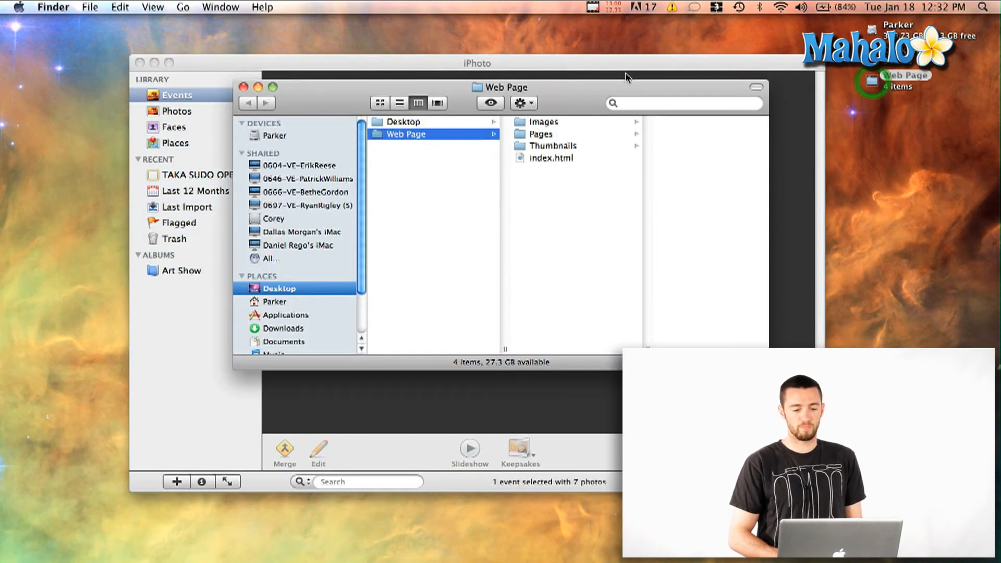
# - Browse the exported Images, Pages and Thumbnails folders and select index.html
pyautogui.click(543, 122)
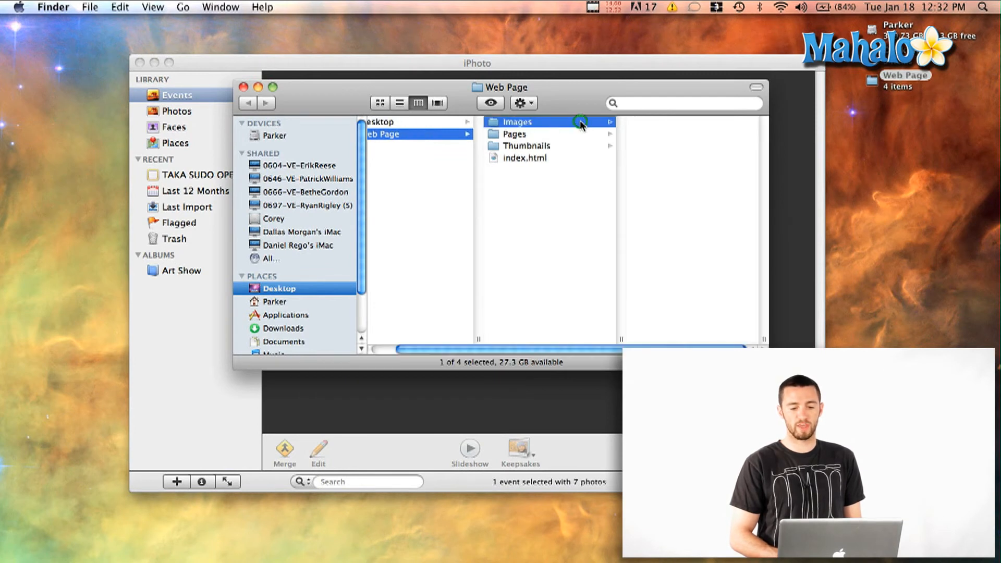
pyautogui.click(514, 133)
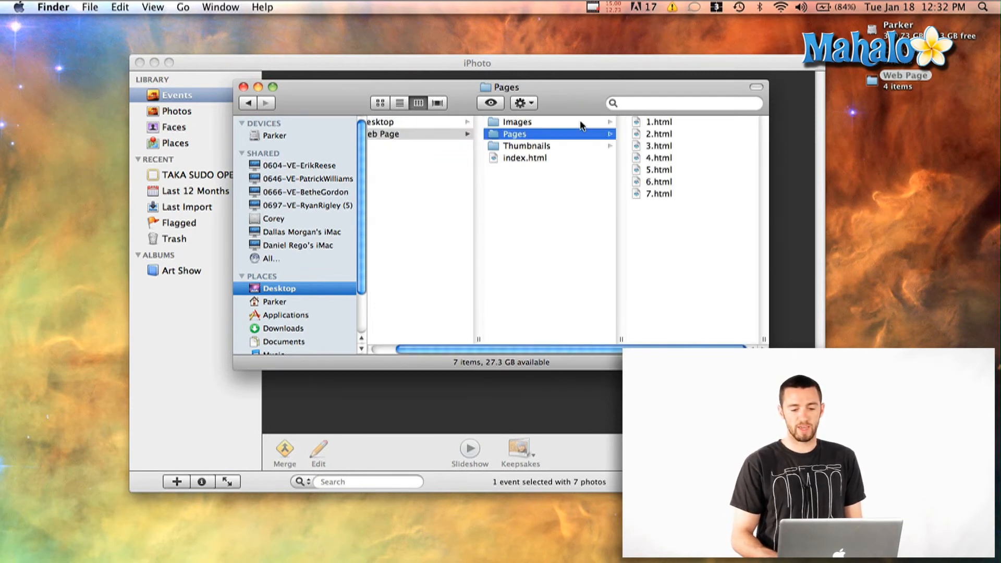
pyautogui.click(528, 146)
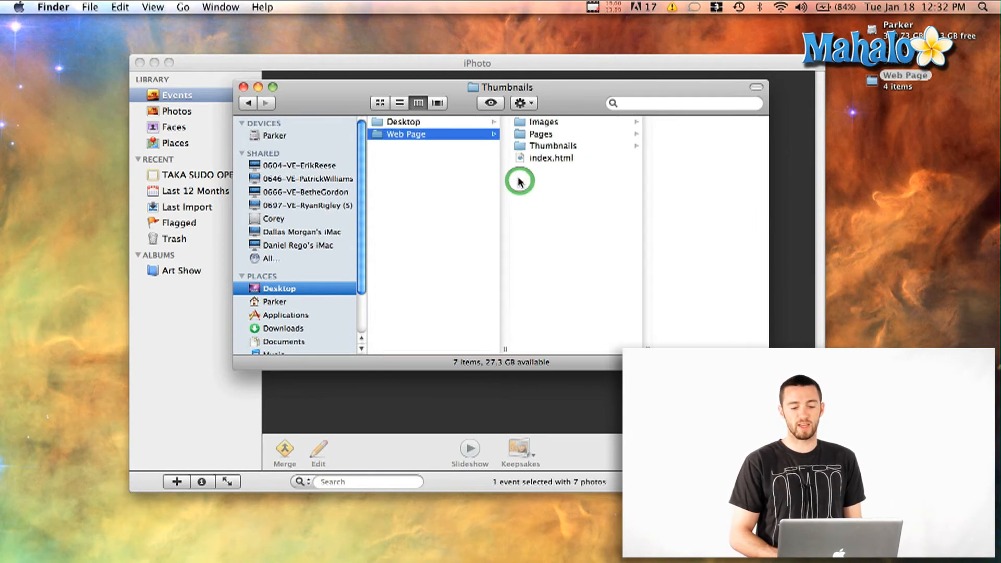
pyautogui.click(544, 157)
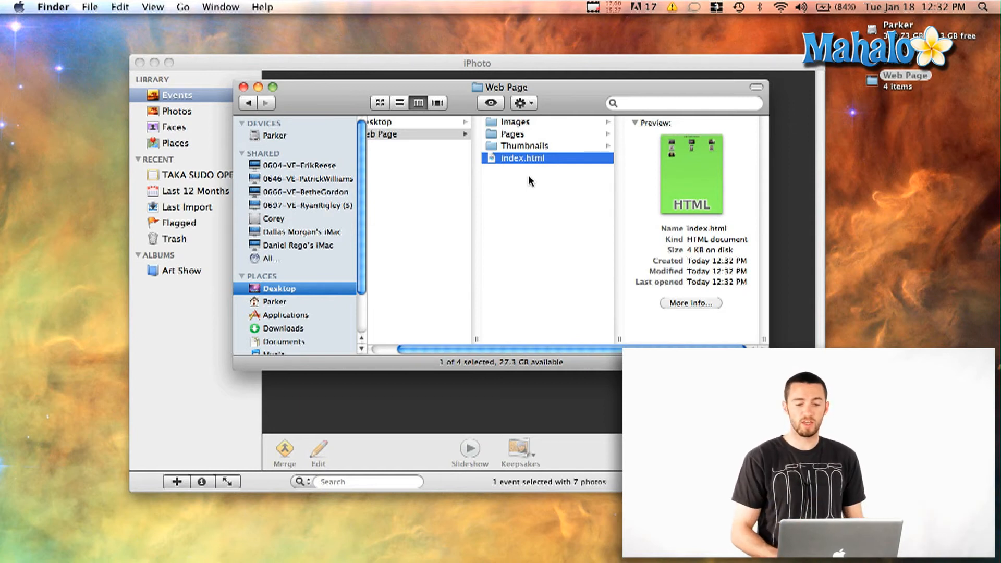
pyautogui.moveTo(539, 189)
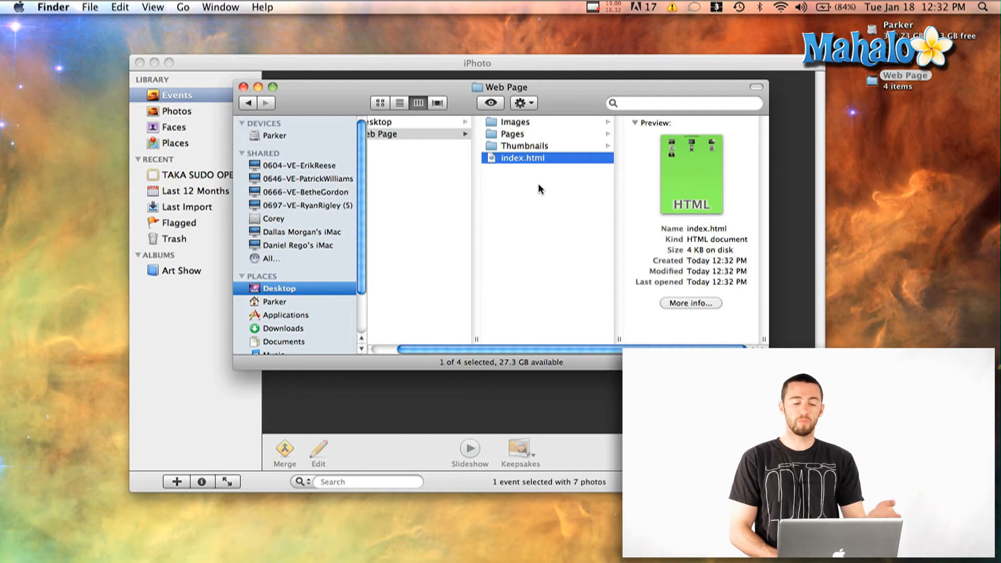
pyautogui.moveTo(494, 163)
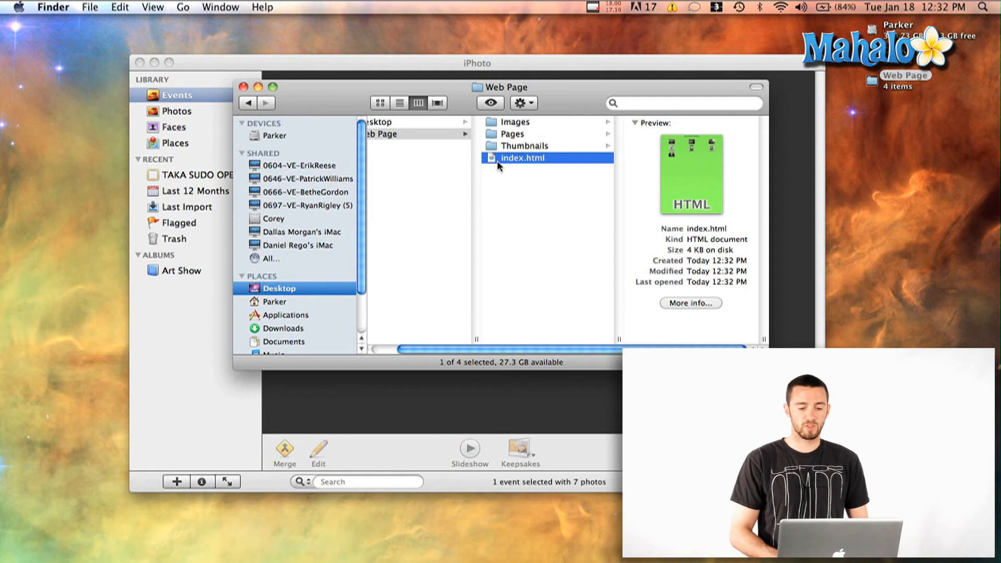
# - View index.html in Safari, open the Cave-Gallery-Title photo page and advance to Cave-Window
pyautogui.doubleClick(521, 158)
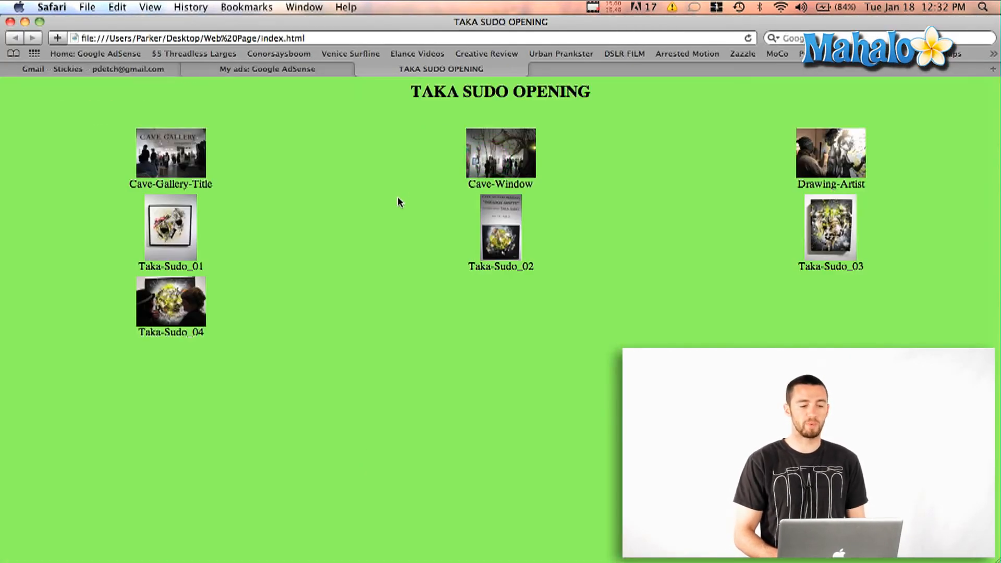
pyautogui.moveTo(445, 144)
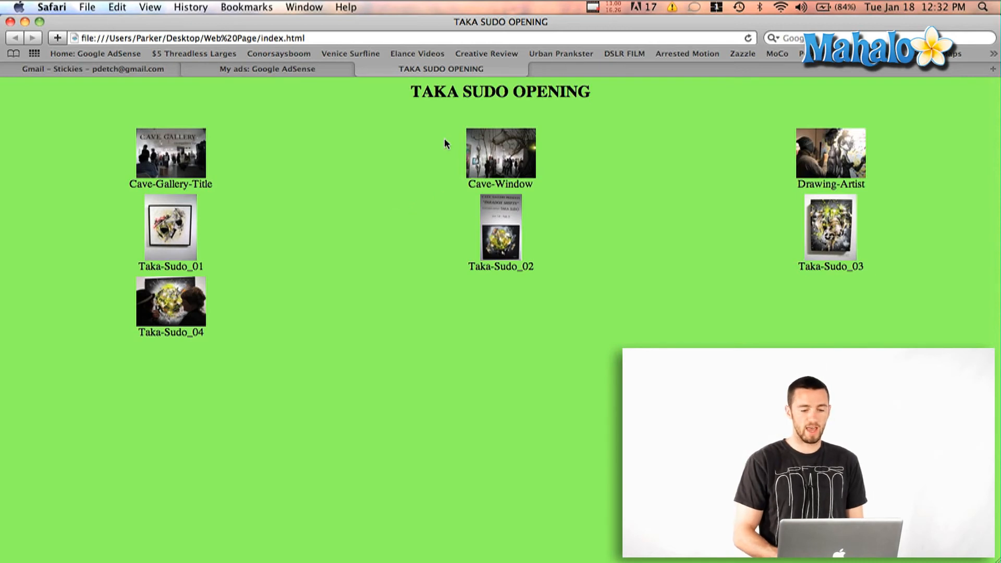
pyautogui.moveTo(499, 118)
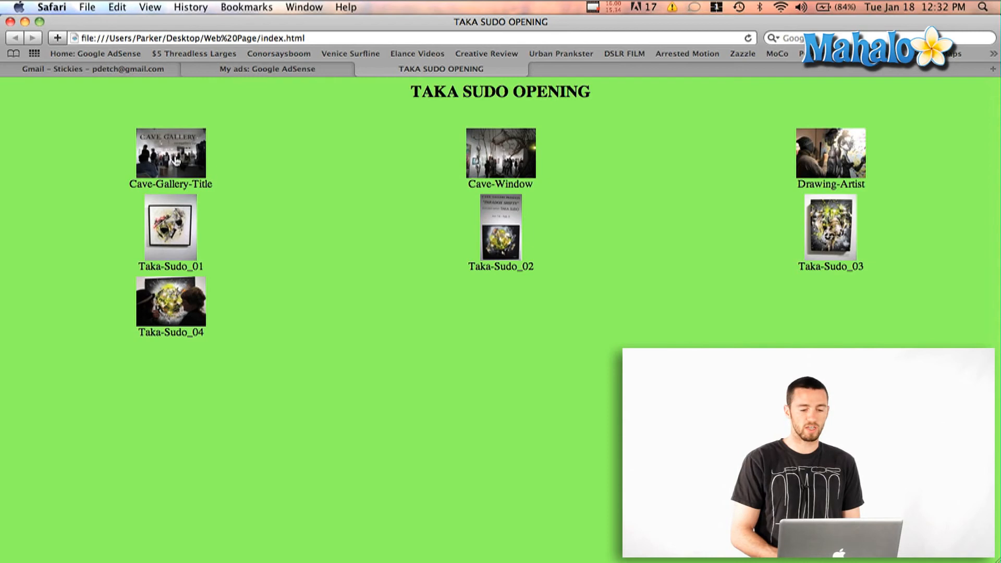
pyautogui.click(170, 153)
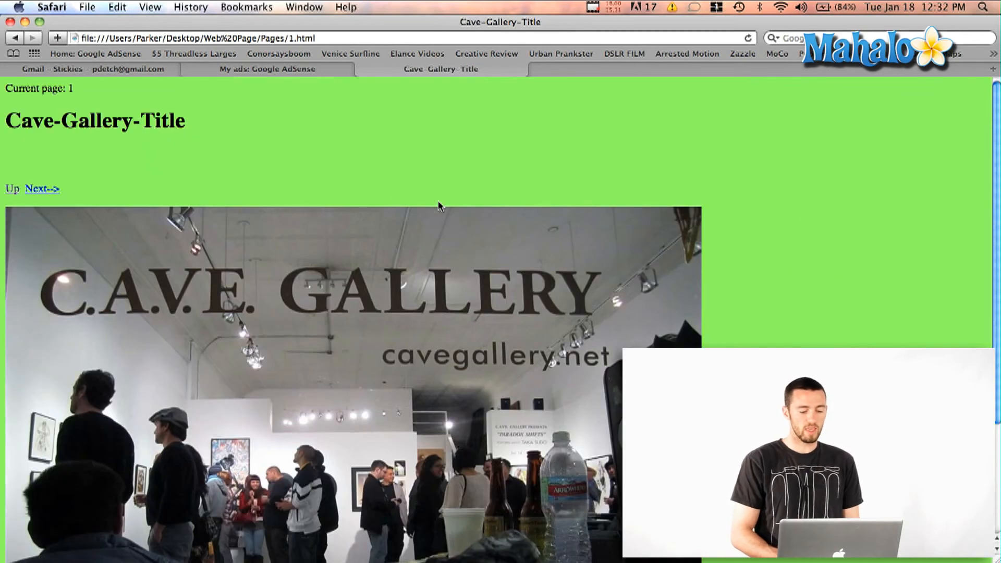
pyautogui.scroll(-3)
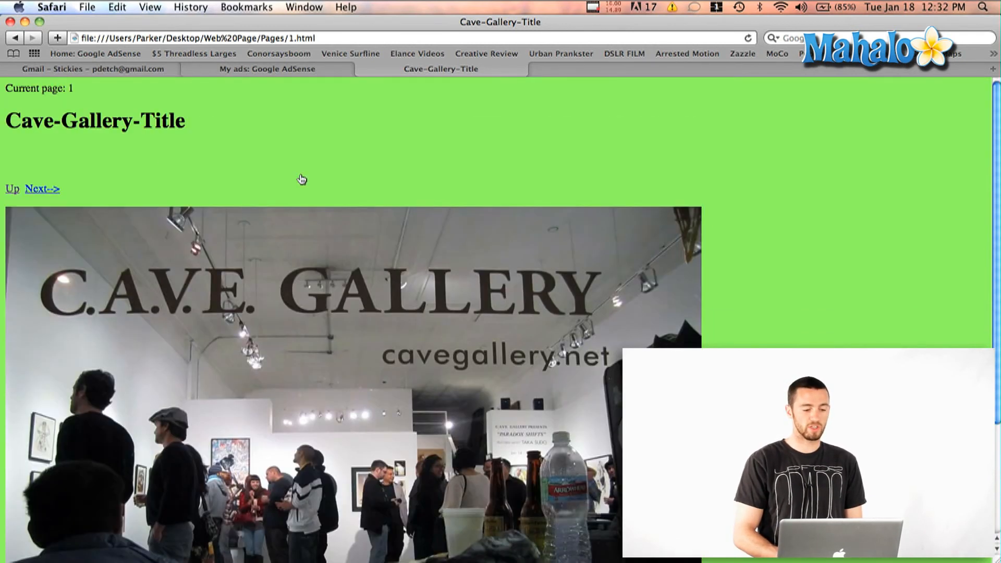
pyautogui.click(41, 188)
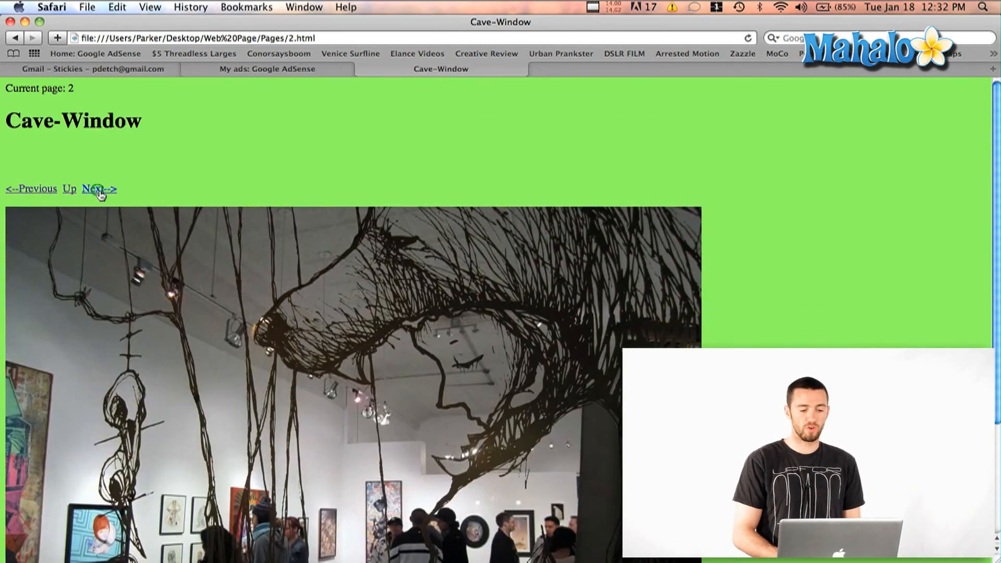
# - Step through the remaining photo pages with Next, then view the Web Page Framed gallery's index
pyautogui.click(98, 188)
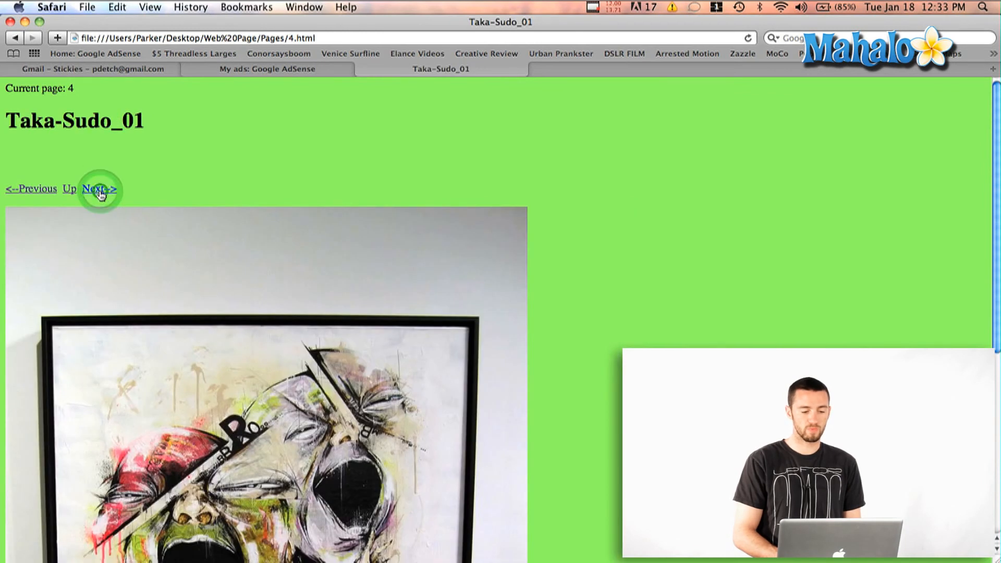
pyautogui.click(99, 189)
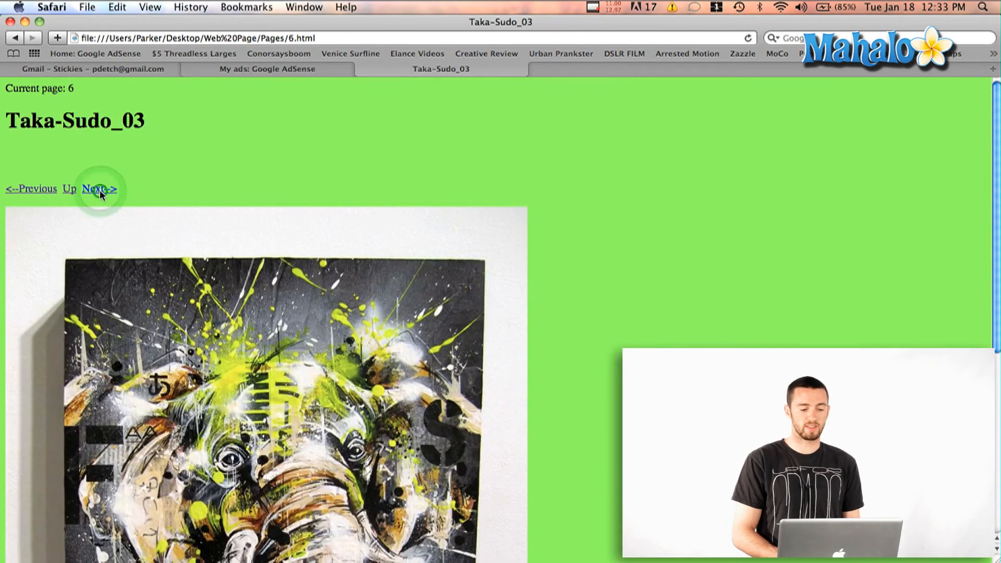
pyautogui.click(98, 189)
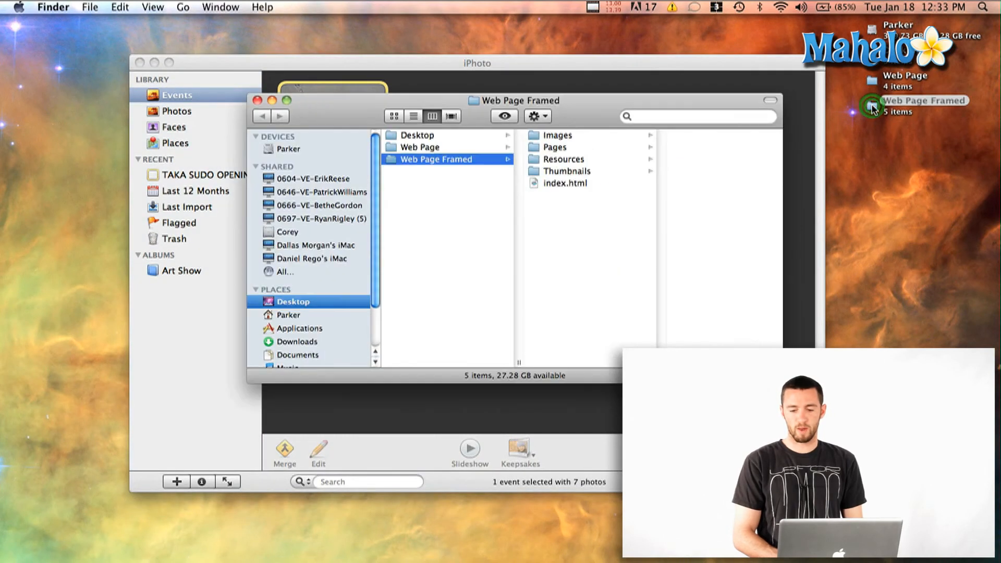
pyautogui.doubleClick(565, 183)
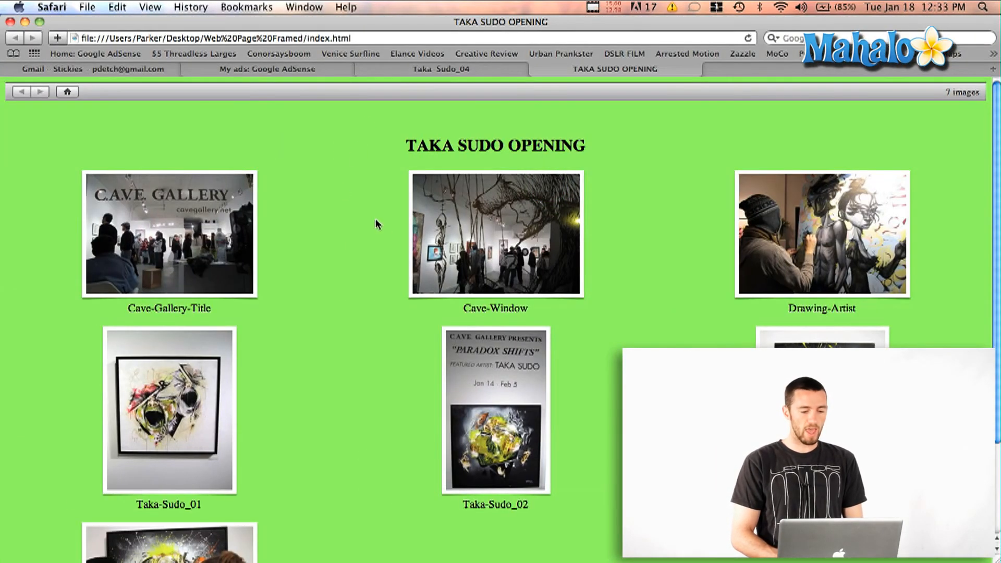
pyautogui.moveTo(473, 186)
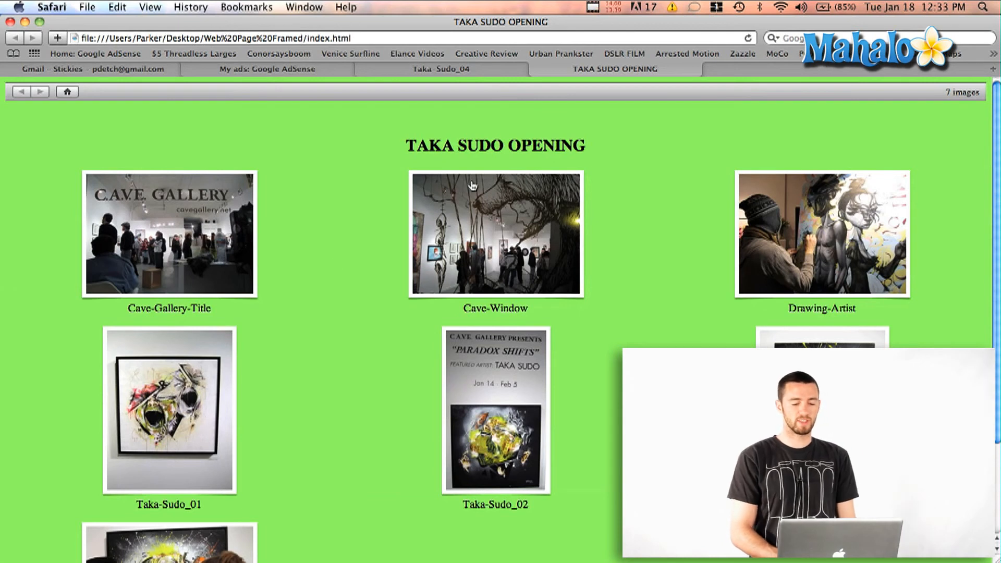
pyautogui.moveTo(198, 201)
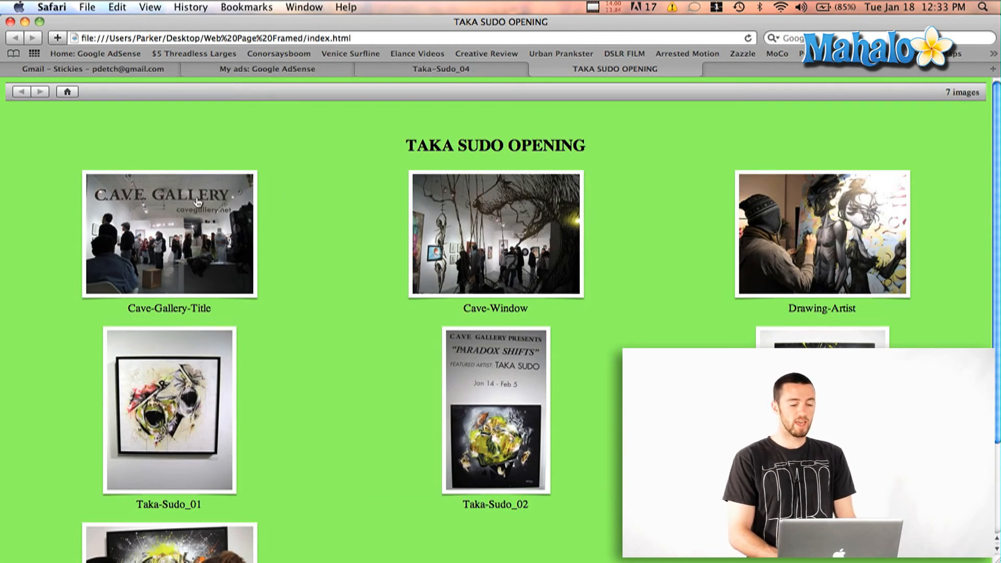
pyautogui.click(169, 235)
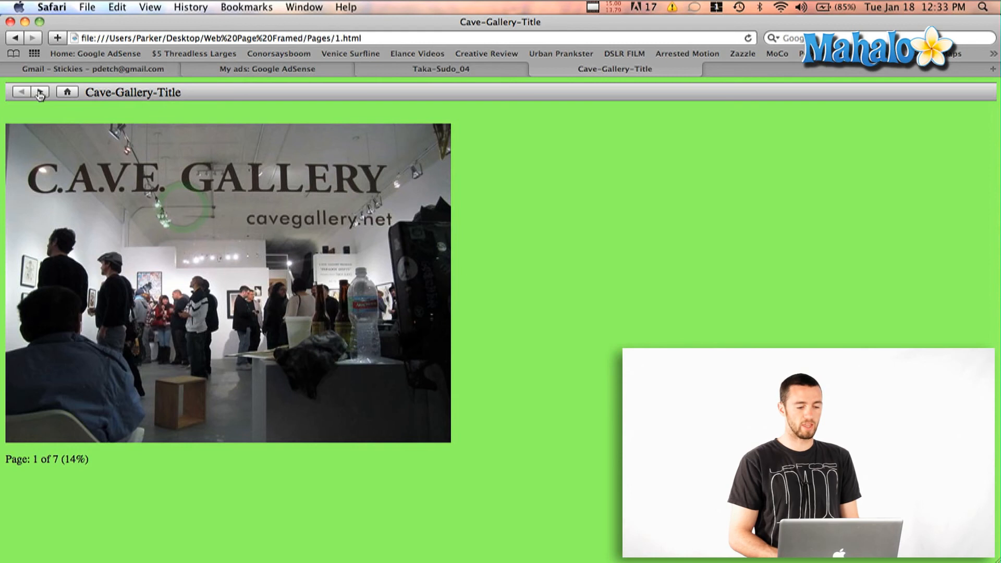
pyautogui.click(39, 91)
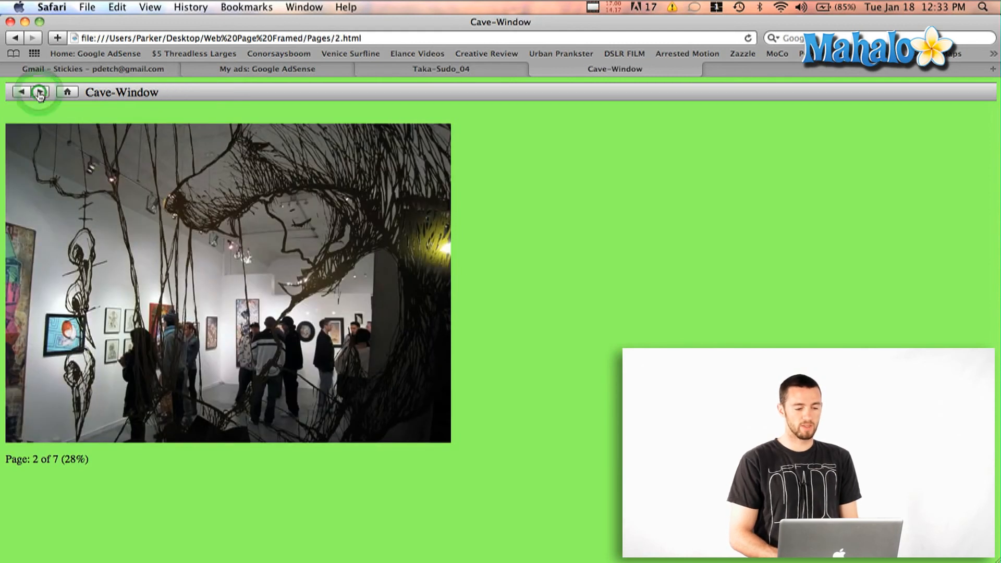
pyautogui.click(38, 92)
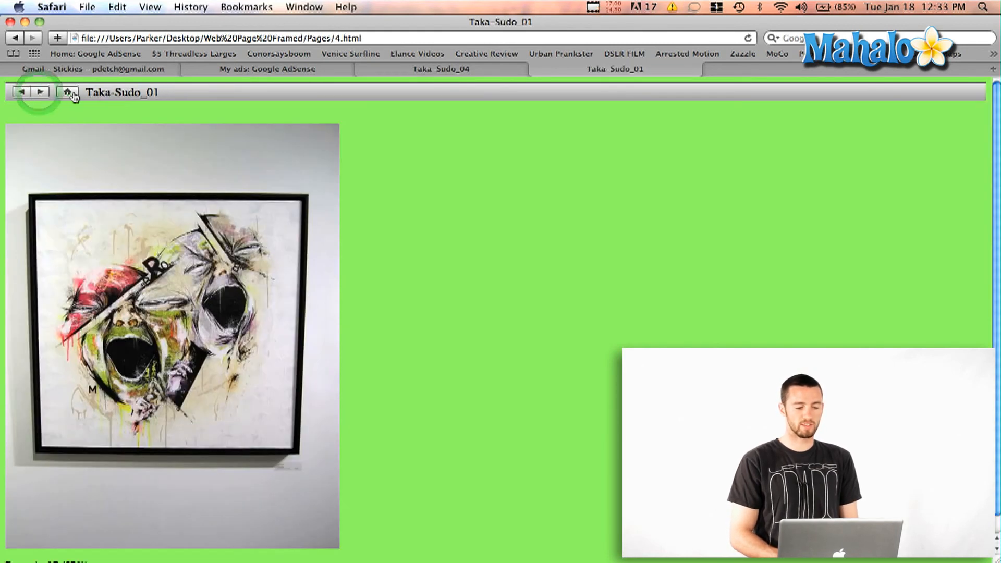
pyautogui.click(67, 92)
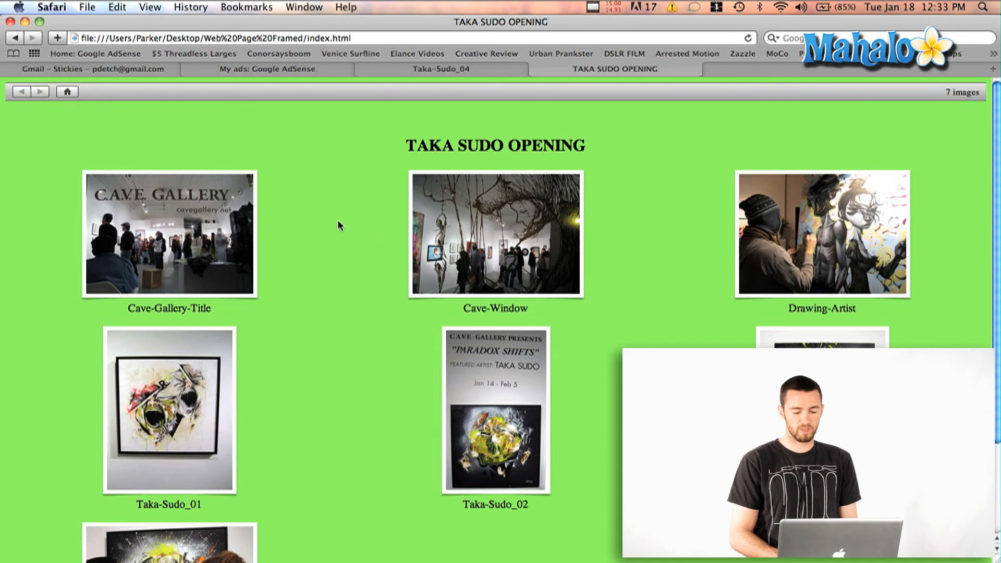
pyautogui.moveTo(396, 269)
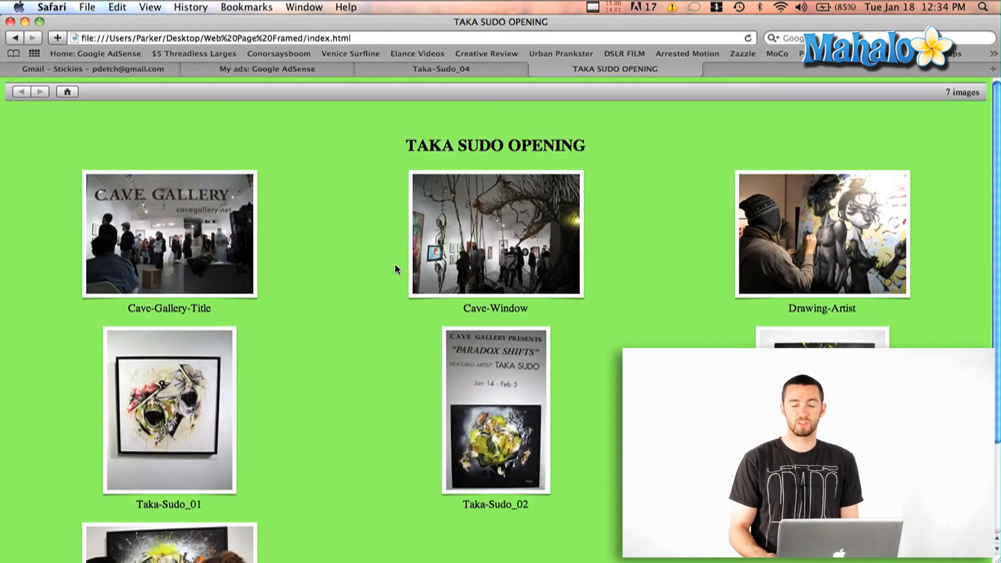